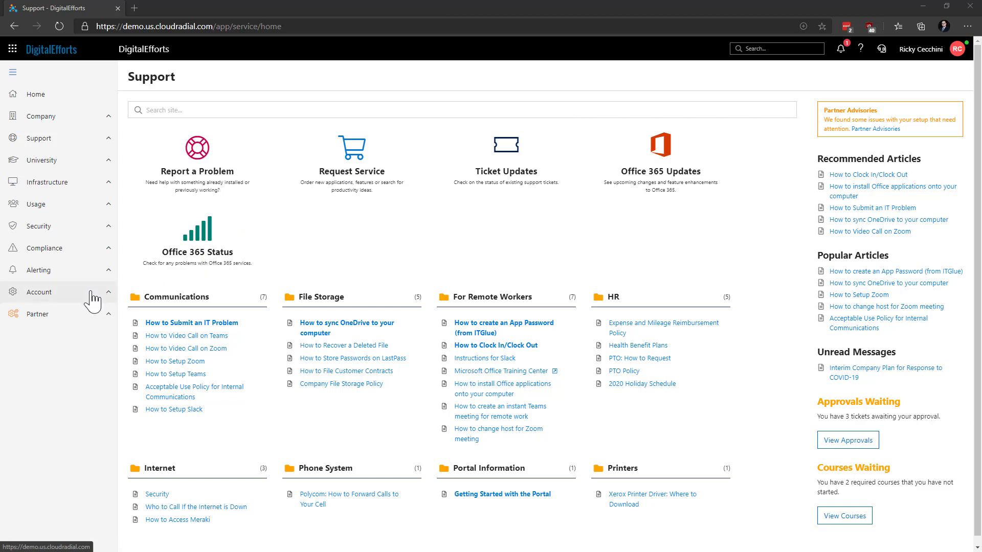
Step: Expand Account in the sidebar to reach the Dashboards page
click(42, 335)
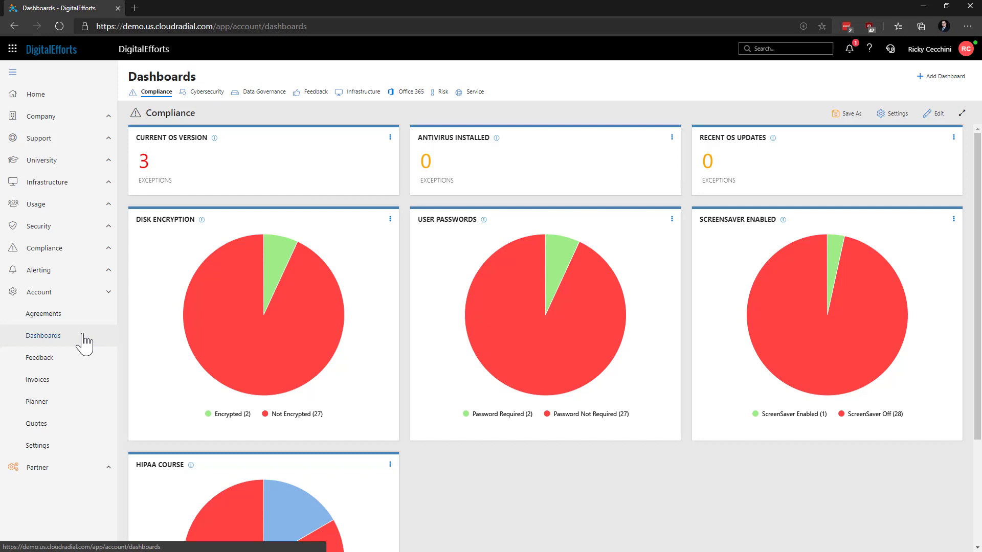
mouse_move(180, 166)
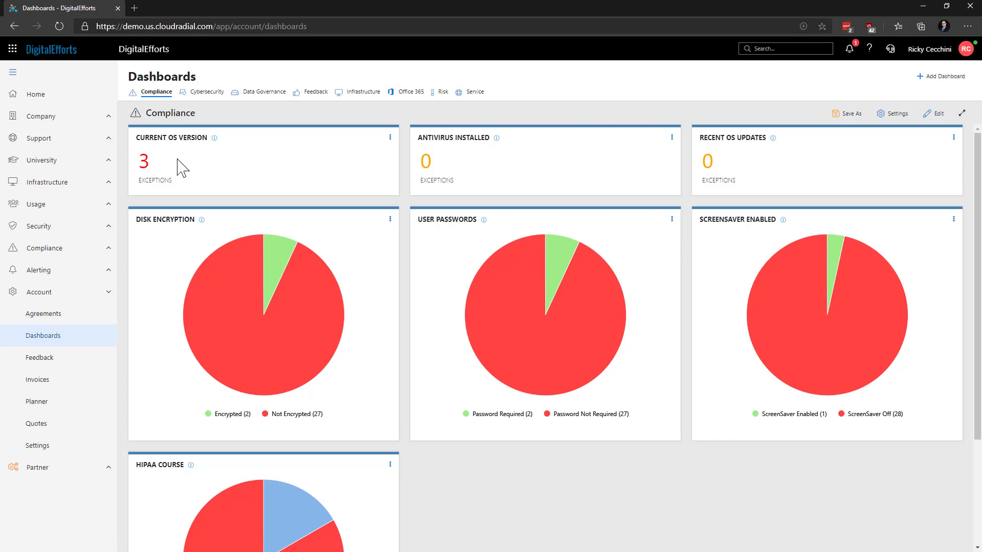
mouse_move(191, 107)
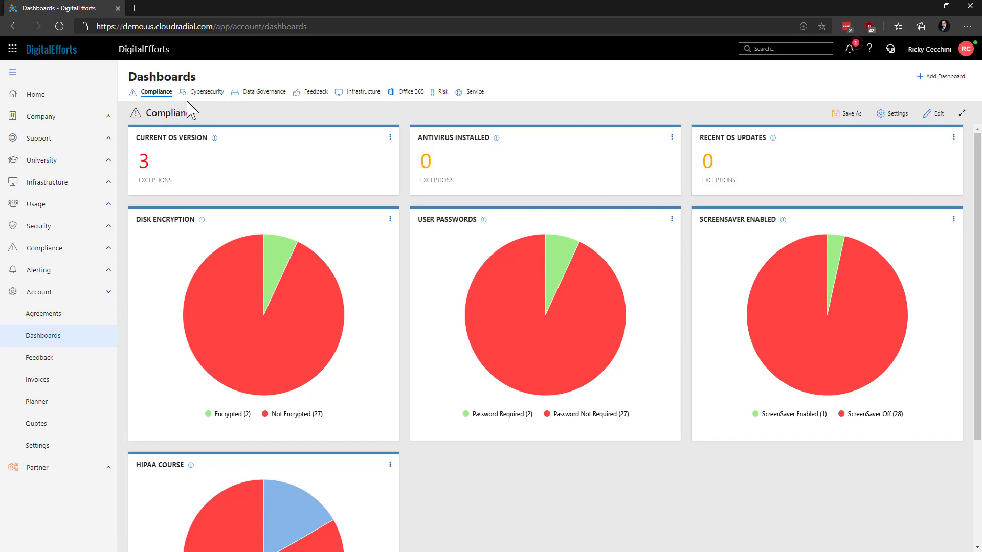
mouse_move(406, 123)
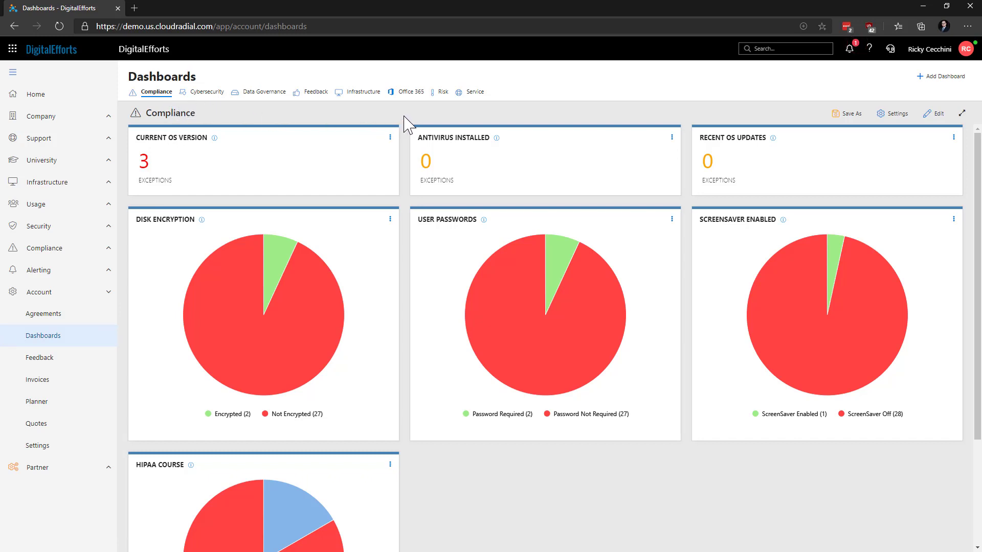
mouse_move(408, 168)
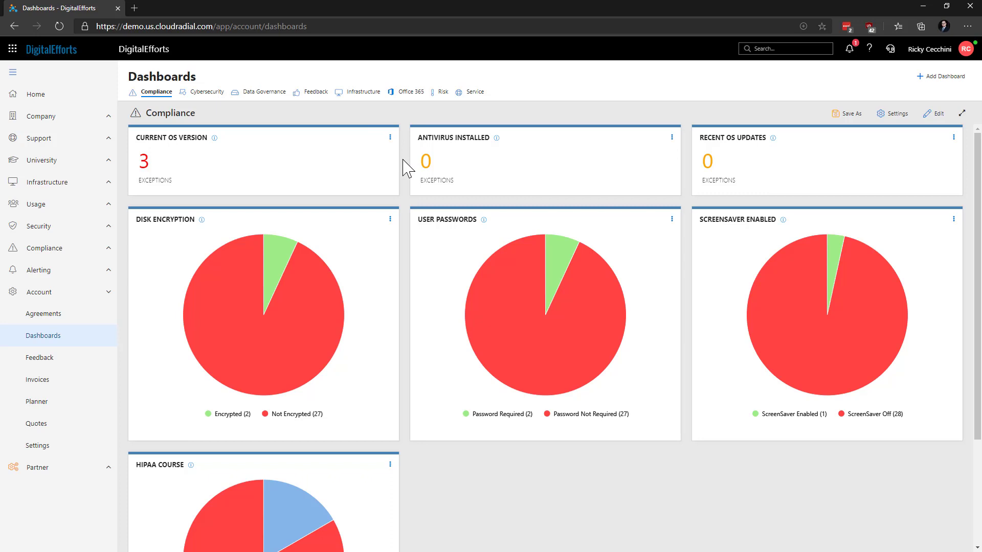
mouse_move(429, 133)
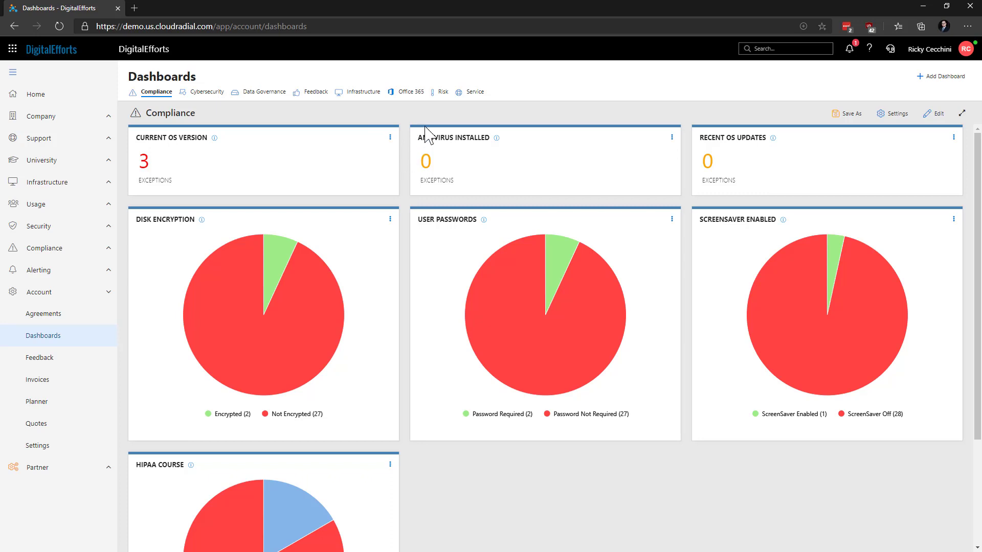
Step: Switch from the Compliance dashboard to the Service dashboard
click(473, 91)
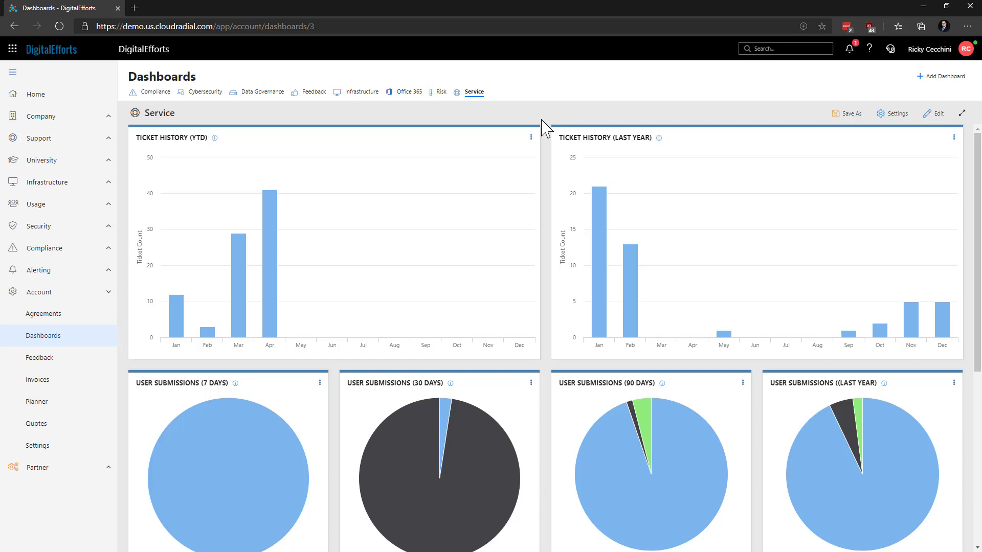
mouse_move(796, 86)
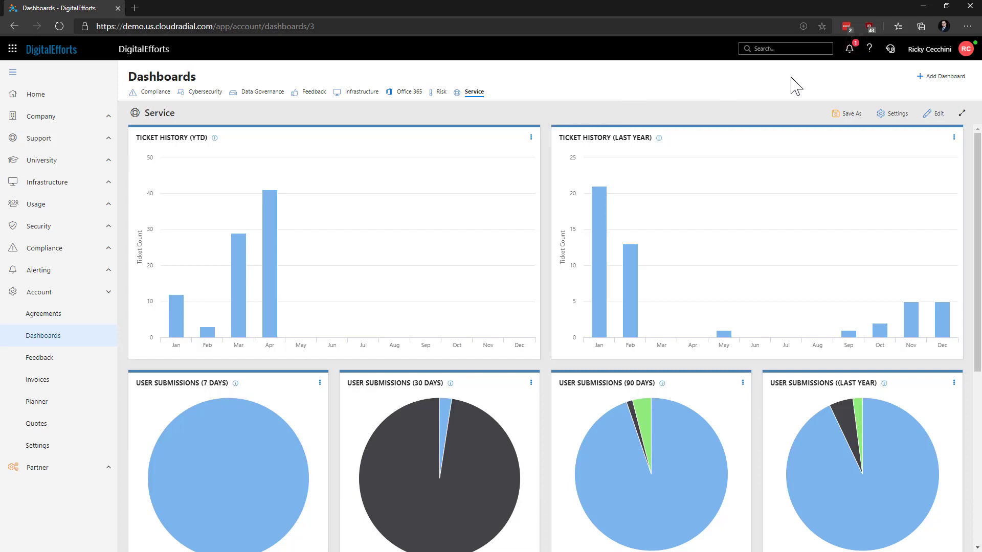
Step: Start a new dashboard with description 'Test' and display order 9
click(941, 76)
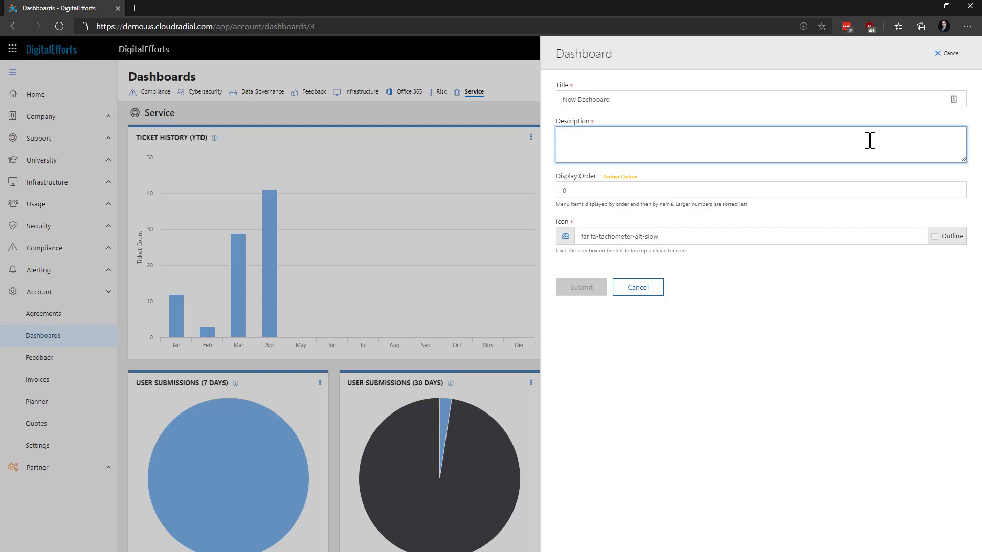
click(689, 144)
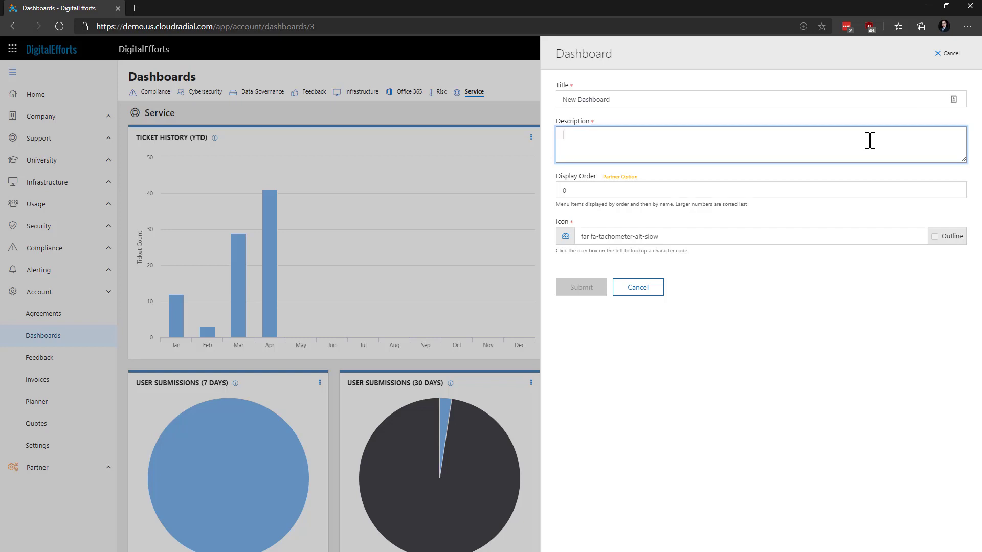
text(T)
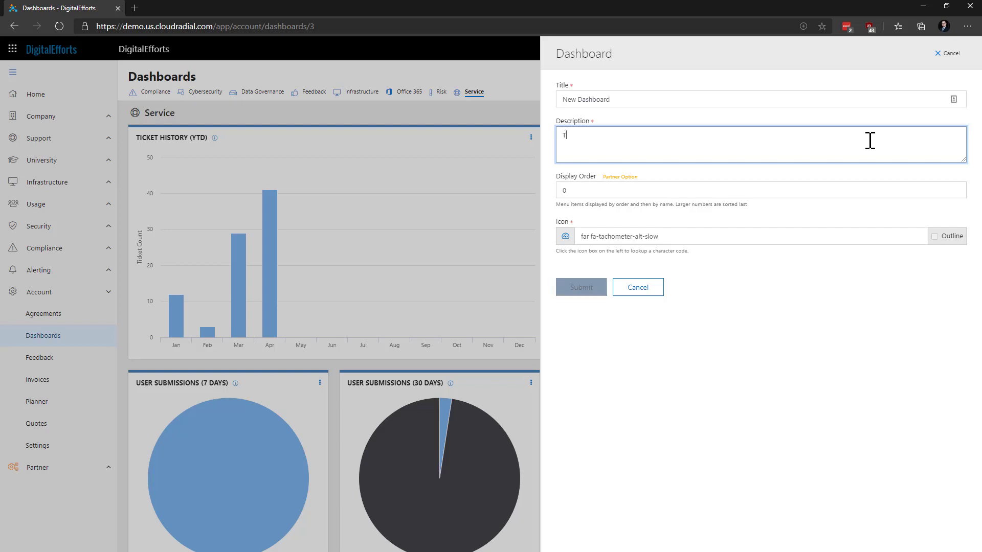
text(est)
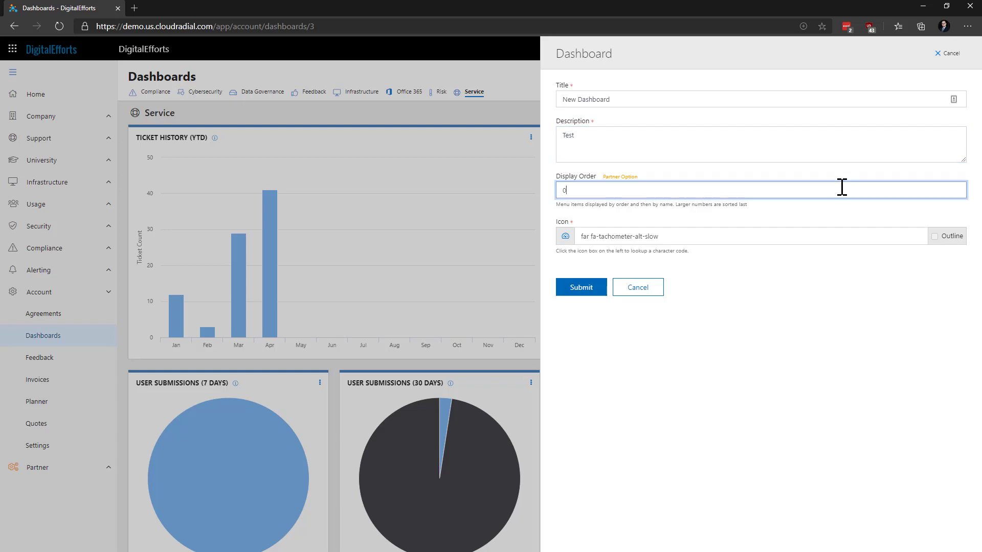
text(9)
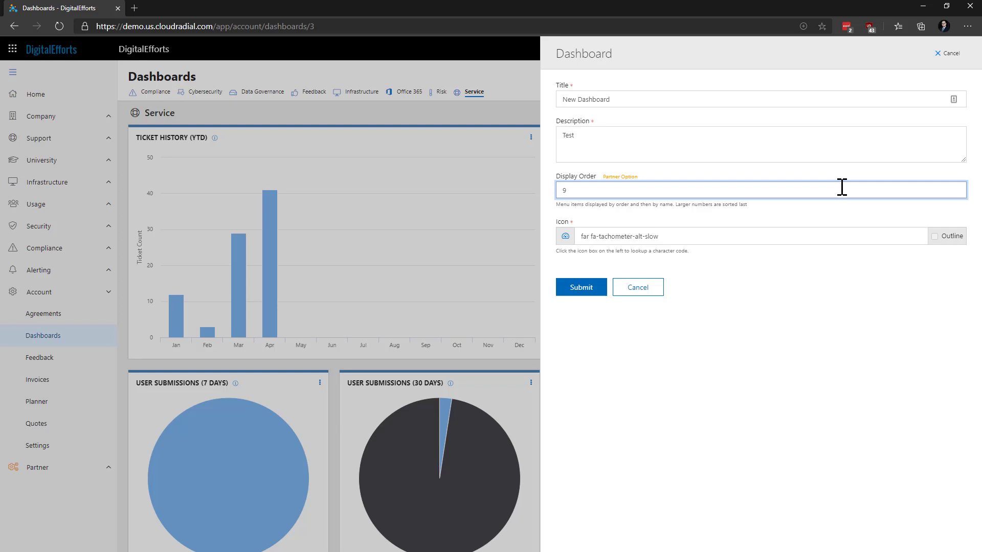
mouse_move(814, 236)
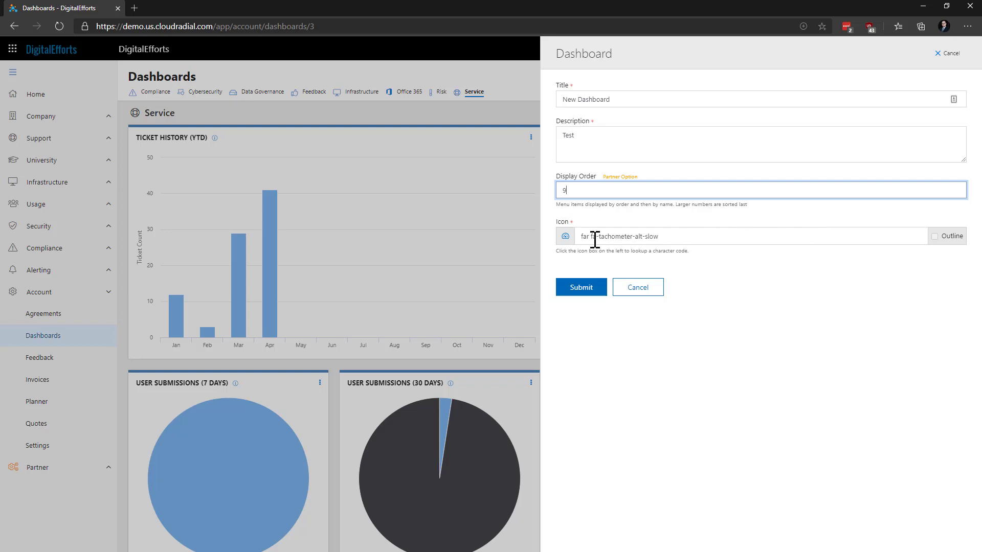
Step: Submit the form so the empty New Dashboard is created
click(579, 287)
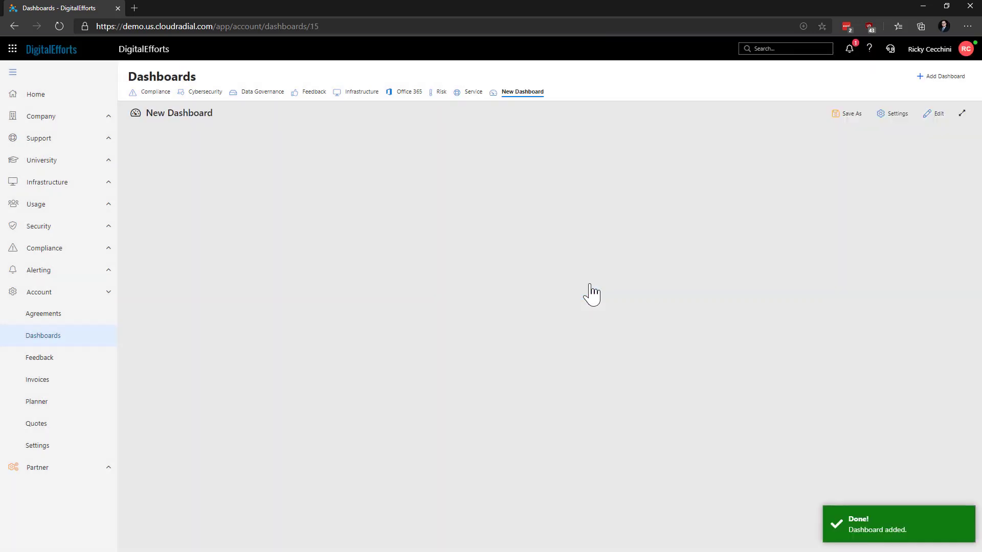
mouse_move(652, 262)
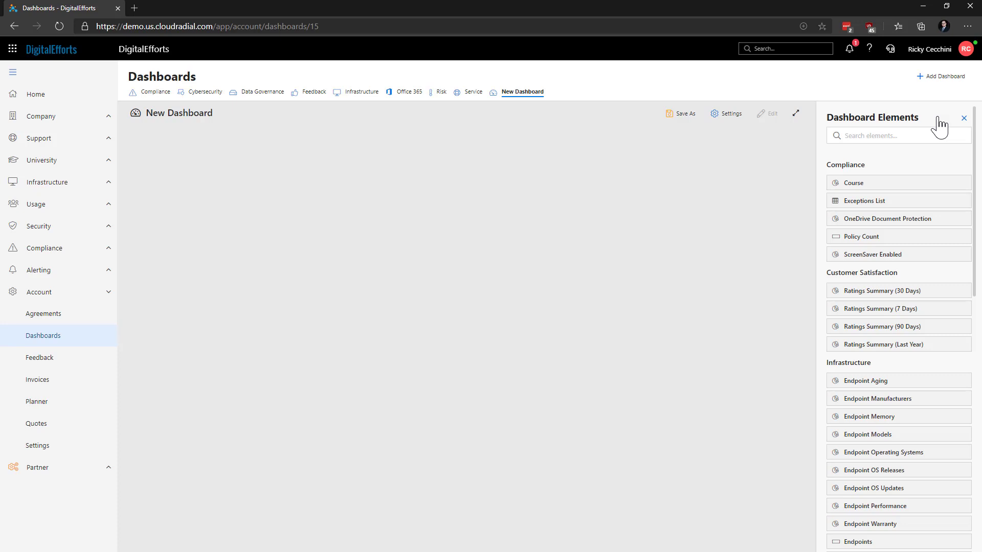
mouse_move(939, 129)
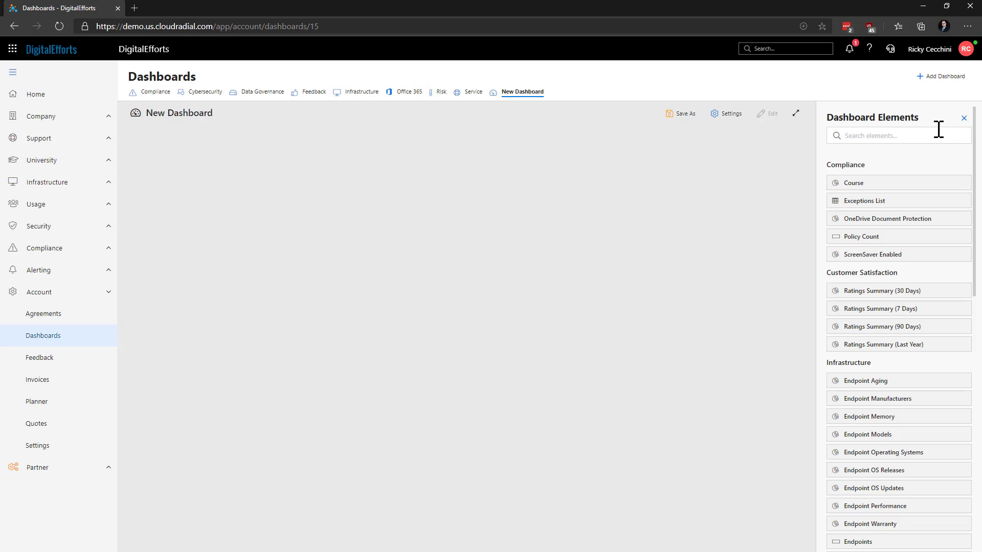
mouse_move(926, 312)
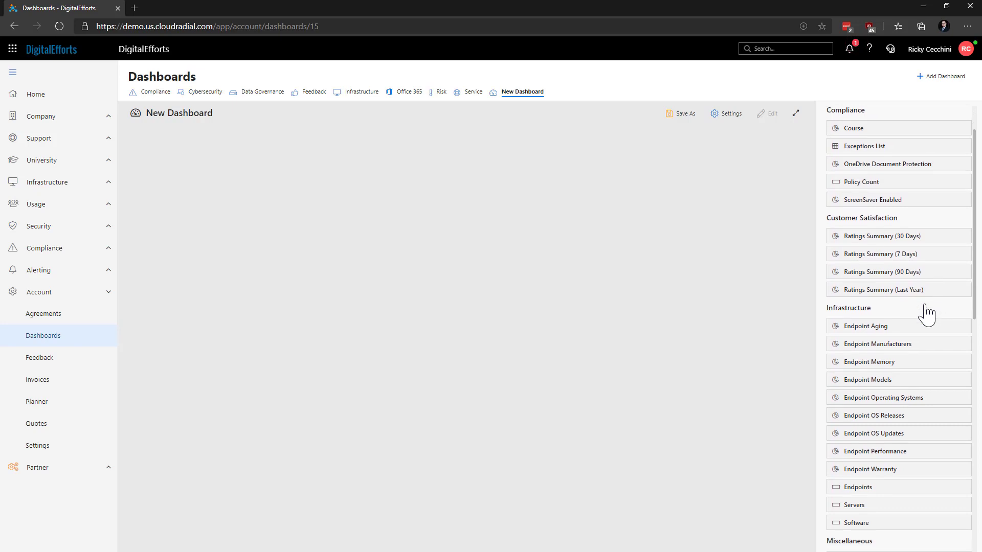
Step: Browse the Dashboard Elements panel to add SharePoint Usage and Breached Emails widgets
scroll(down, 3)
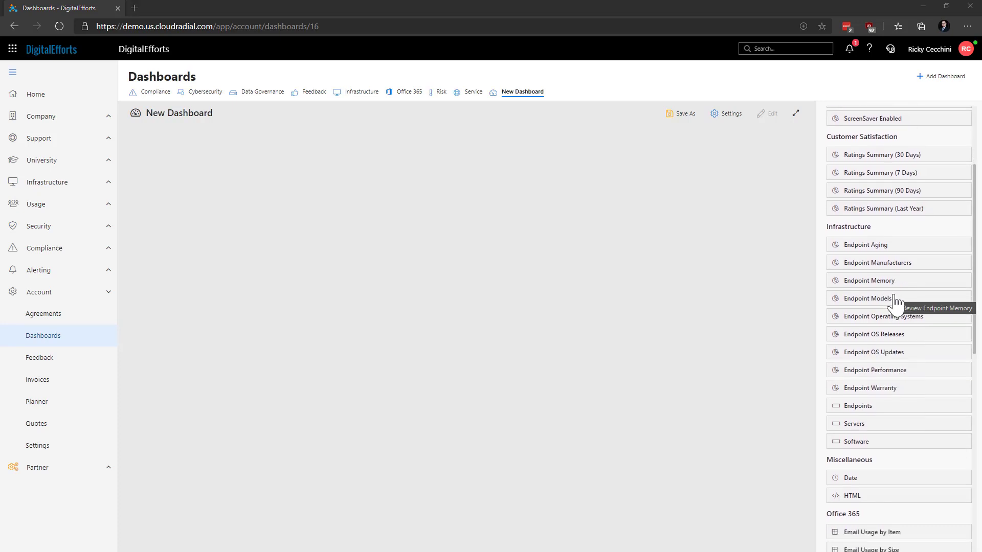
scroll(up, 3)
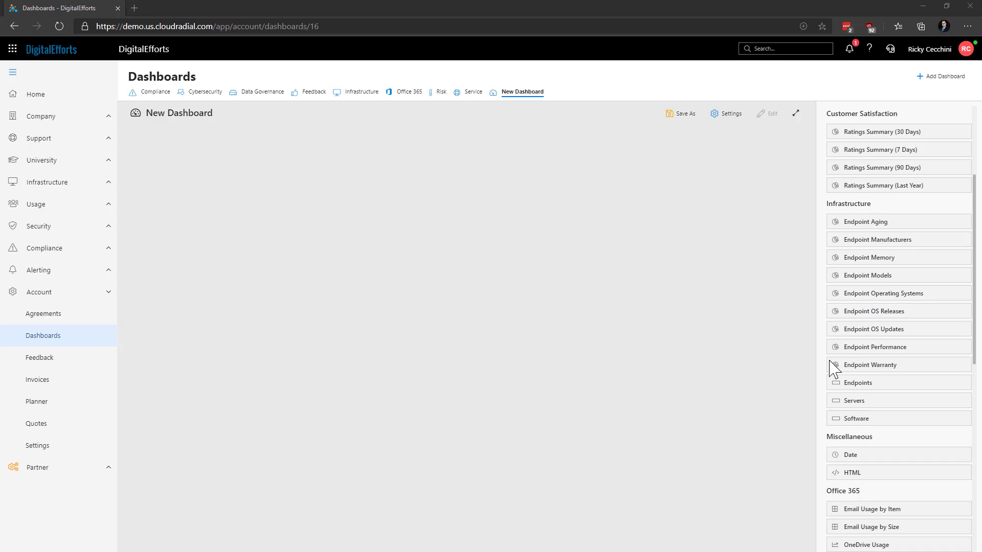
scroll(down, 3)
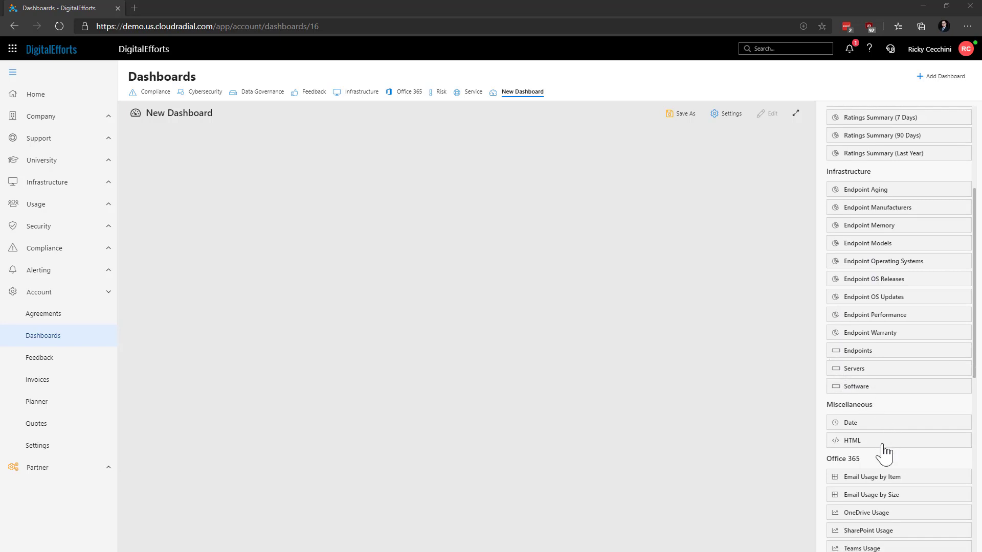
mouse_move(884, 451)
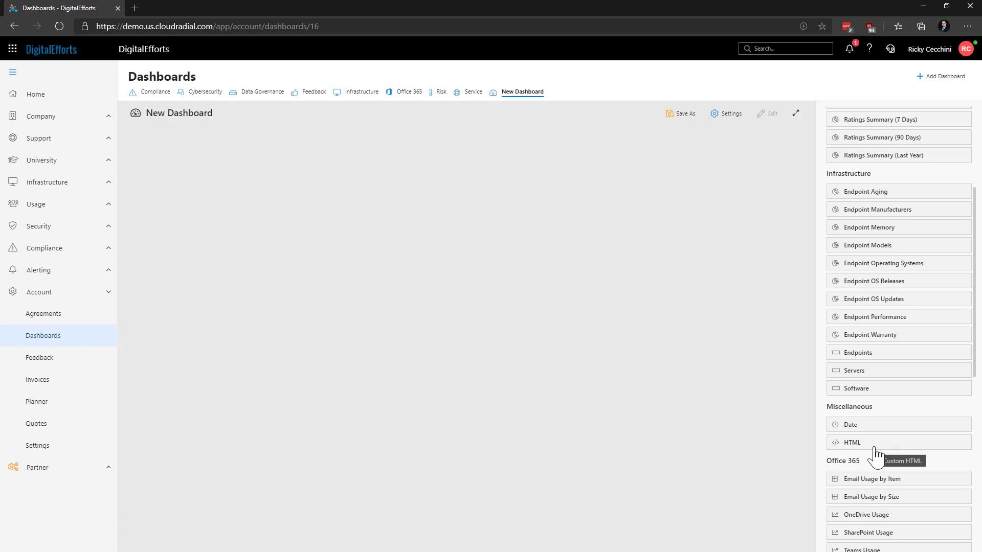
scroll(down, 3)
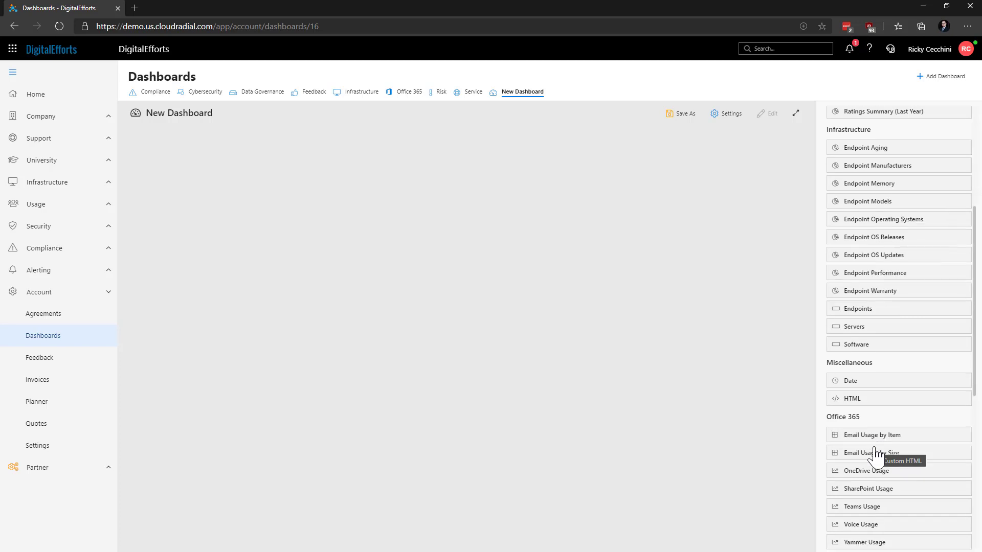
scroll(down, 3)
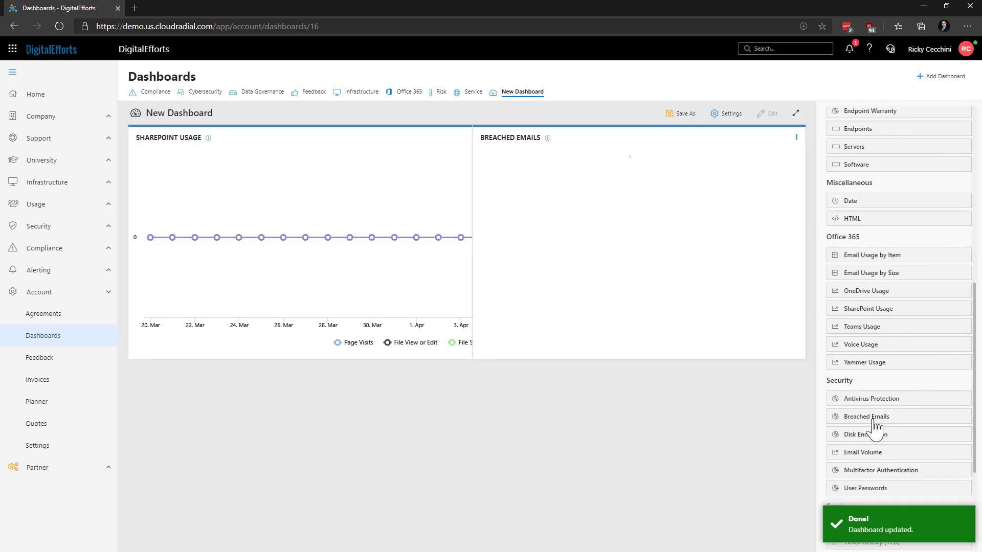
Step: Add Disk Encryption and Ticket Types (30 Days) widgets, then finish editing the dashboard
click(866, 434)
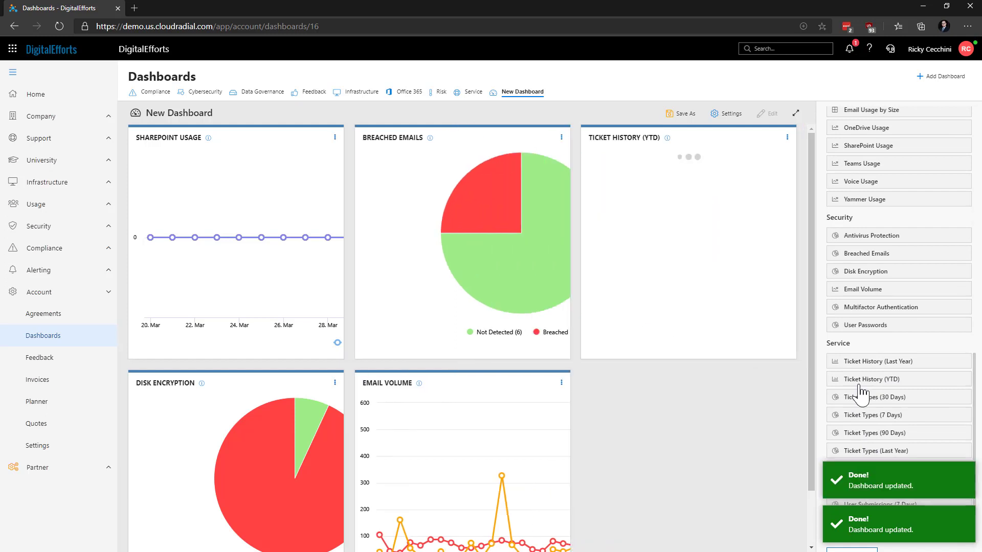
click(872, 397)
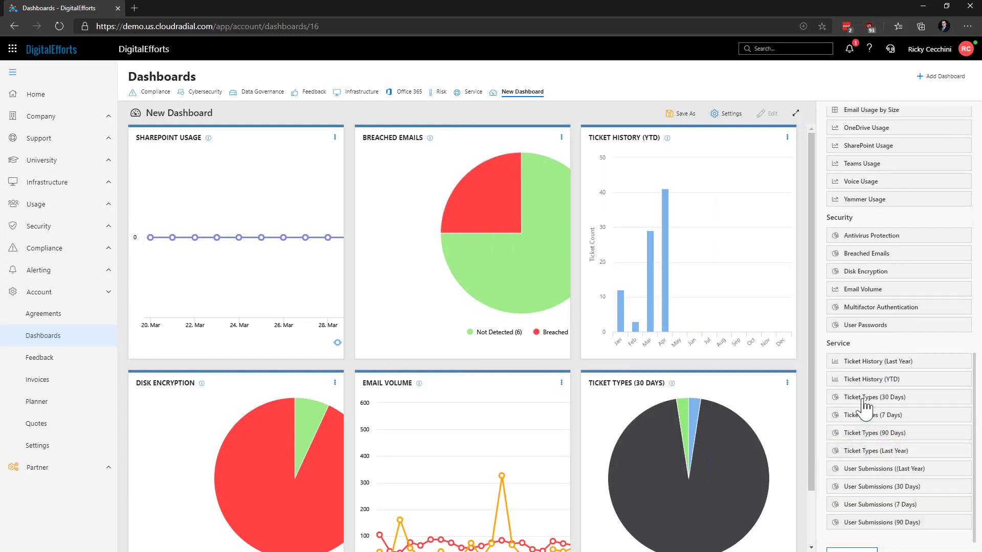
scroll(up, 3)
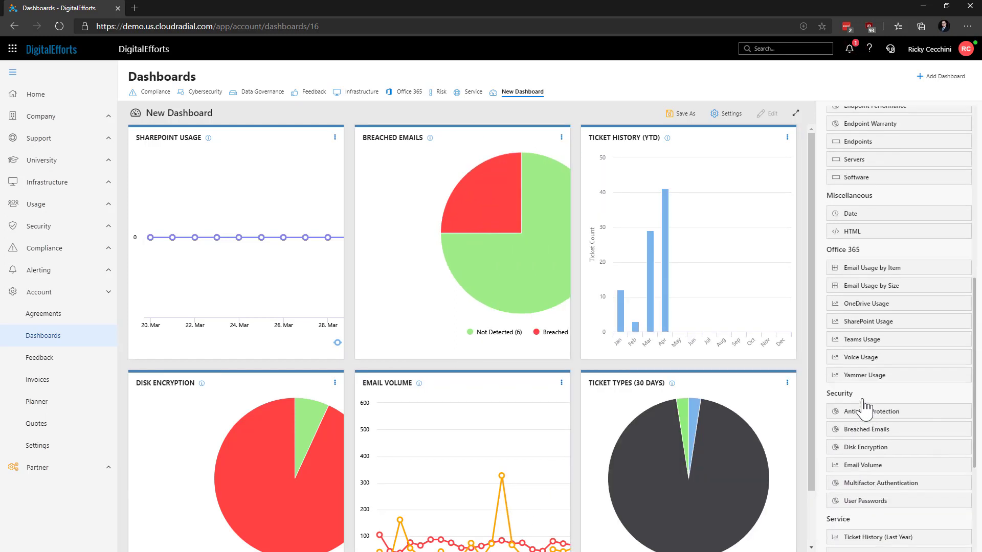
scroll(up, 3)
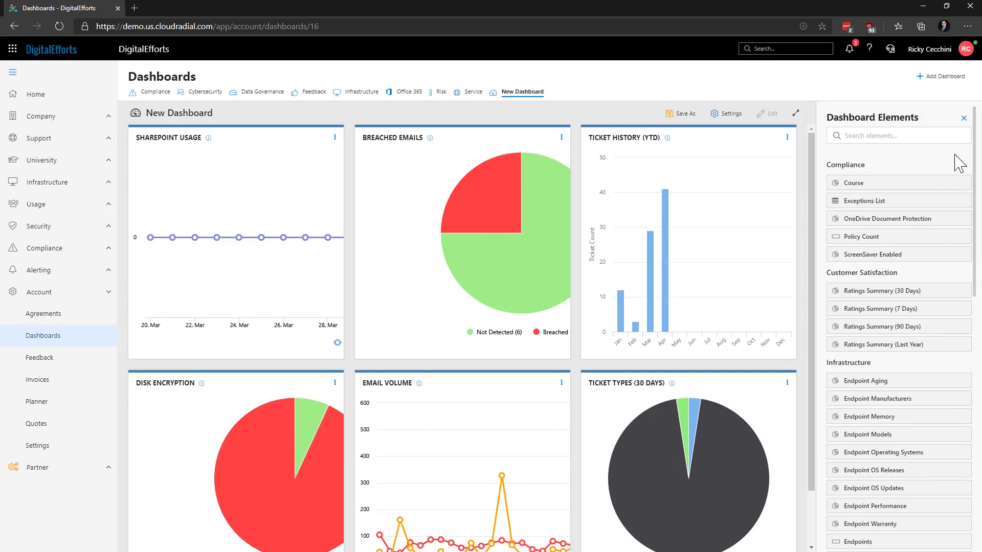
click(963, 117)
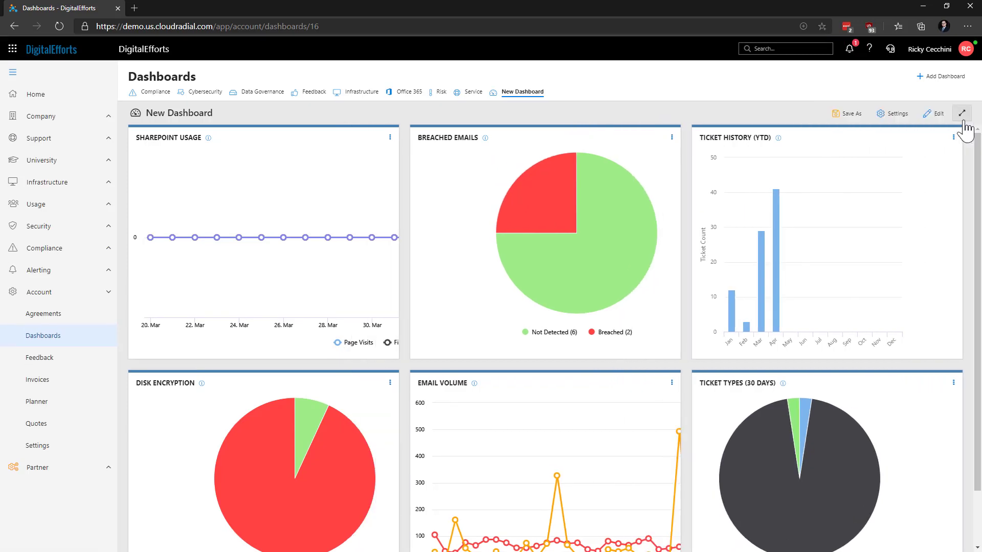
click(962, 113)
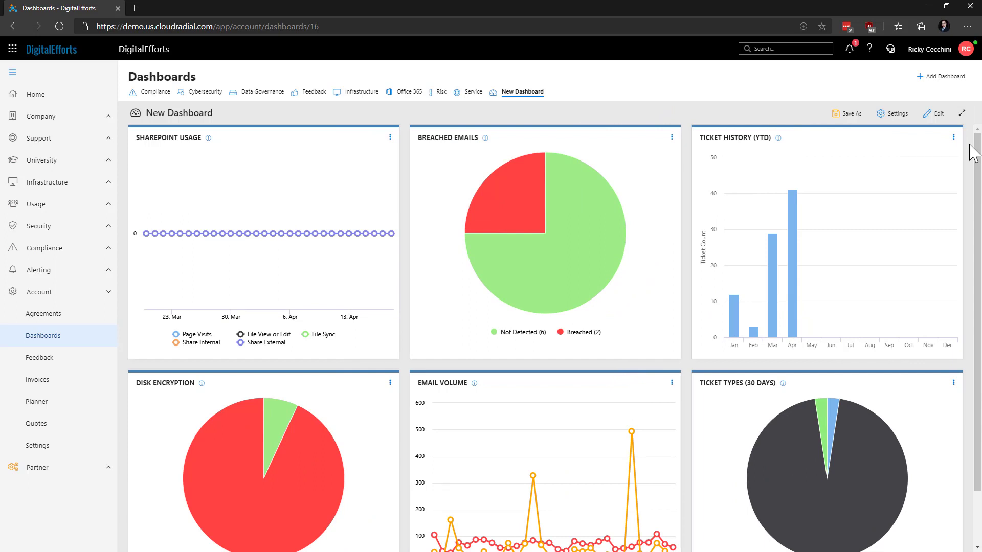
Step: Move Ticket Types (30 Days) into the top row beside SharePoint Usage
click(963, 114)
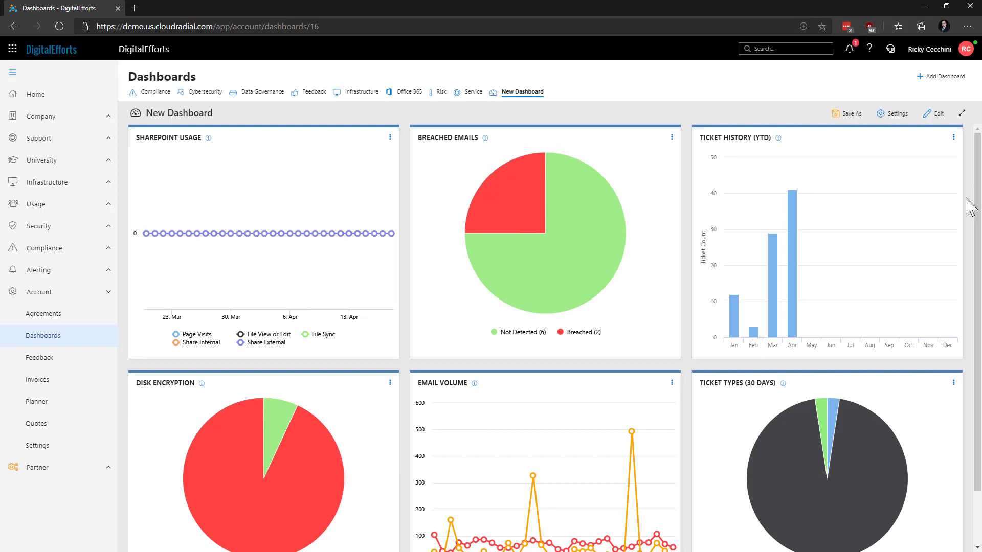
mouse_move(726, 345)
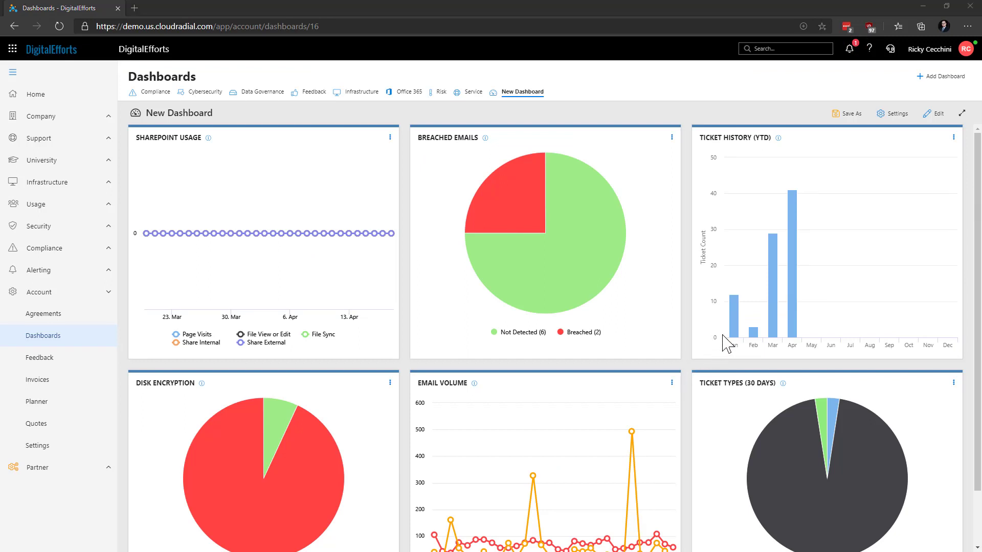
mouse_move(772, 331)
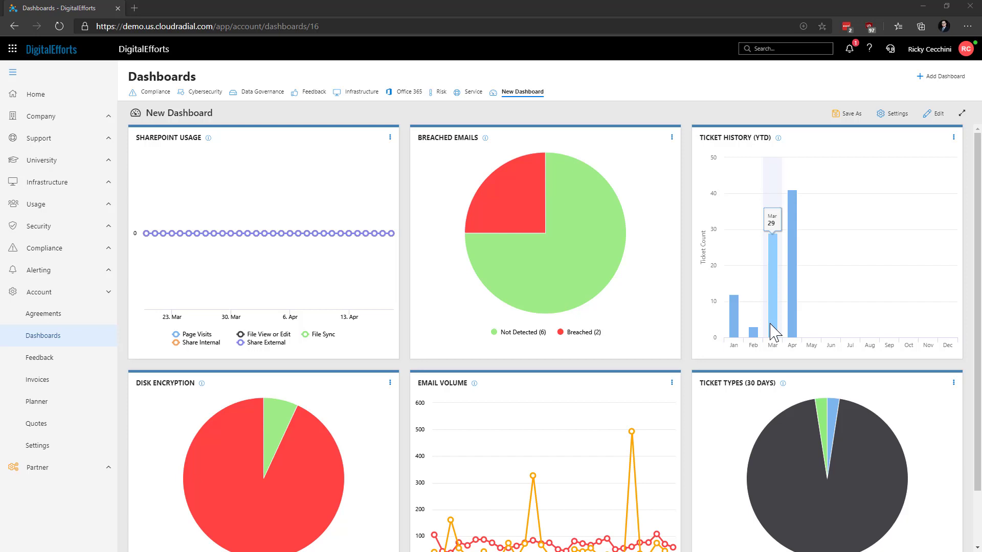
mouse_move(798, 322)
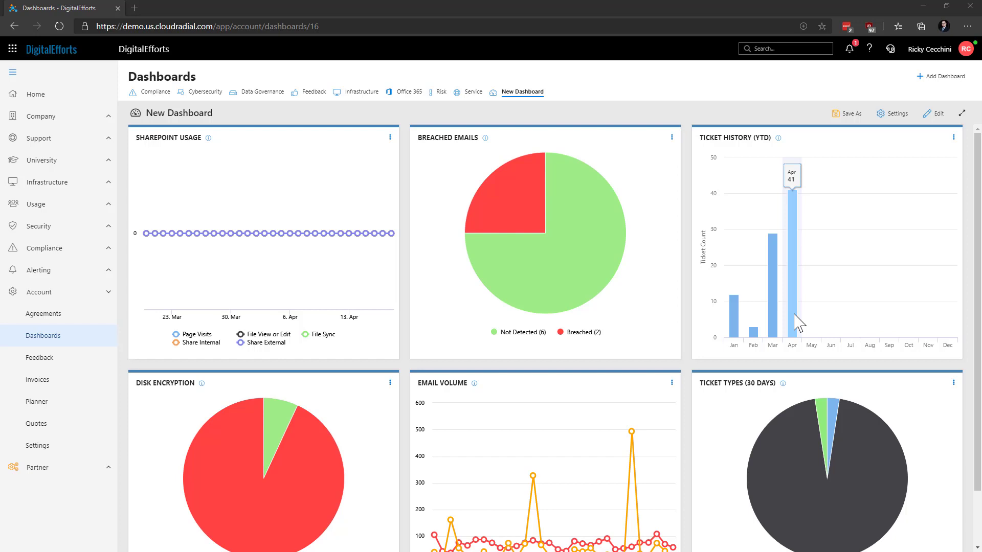
mouse_move(790, 286)
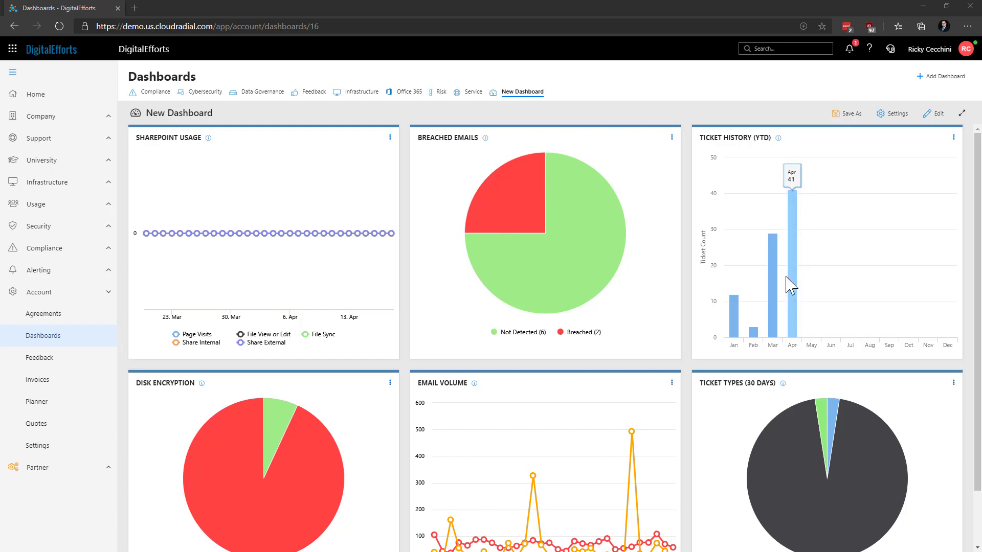
mouse_move(786, 141)
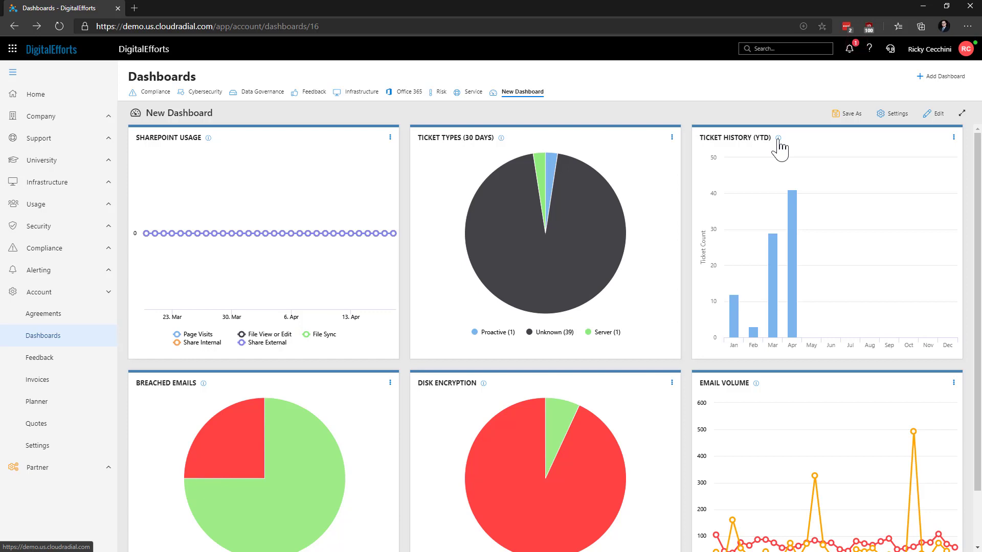
mouse_move(942, 148)
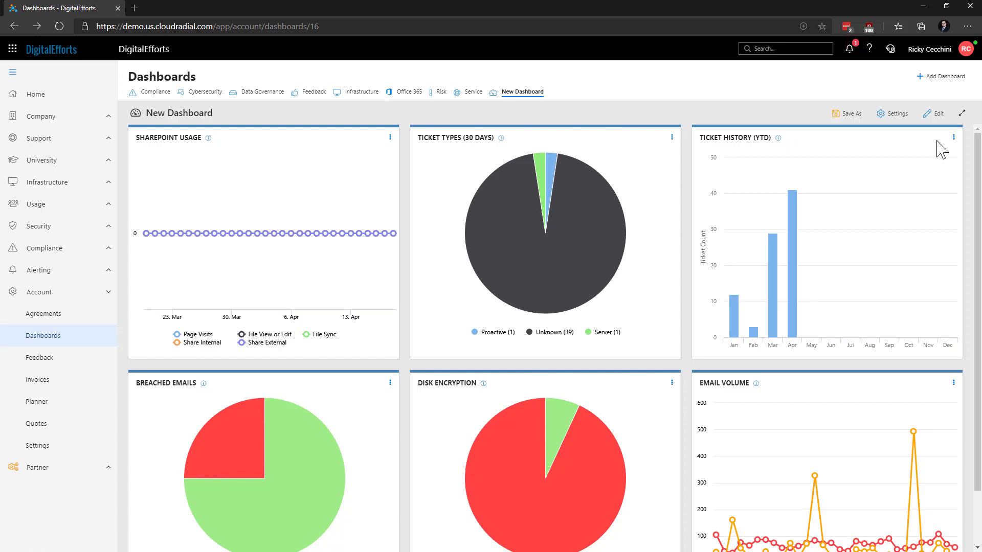
Step: Review the Ticket History widget's options menu
click(953, 137)
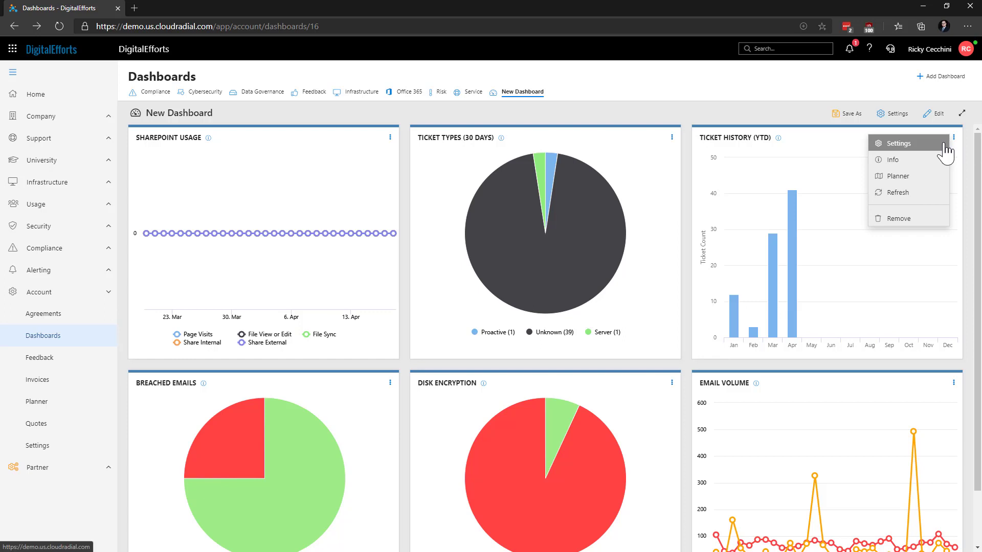
mouse_move(891, 159)
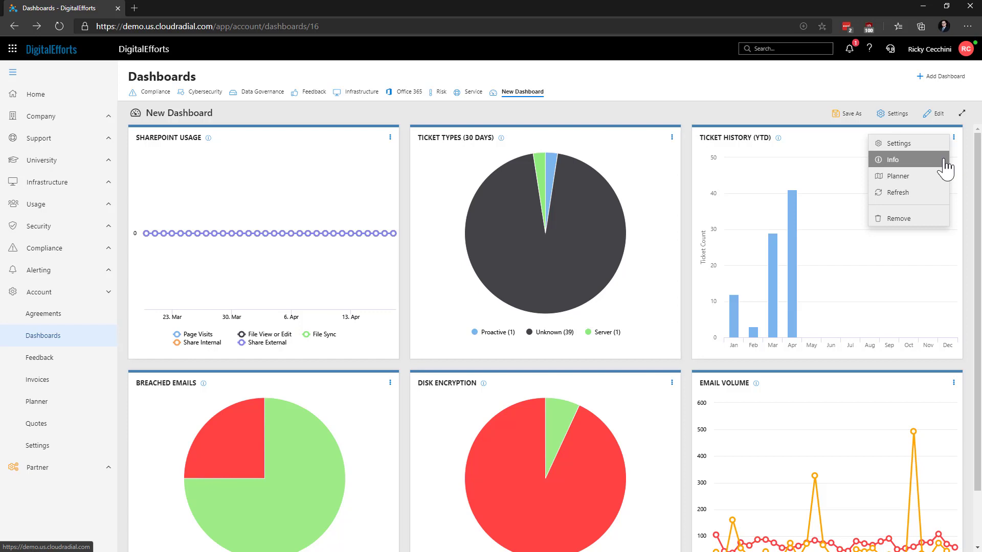
mouse_move(915, 176)
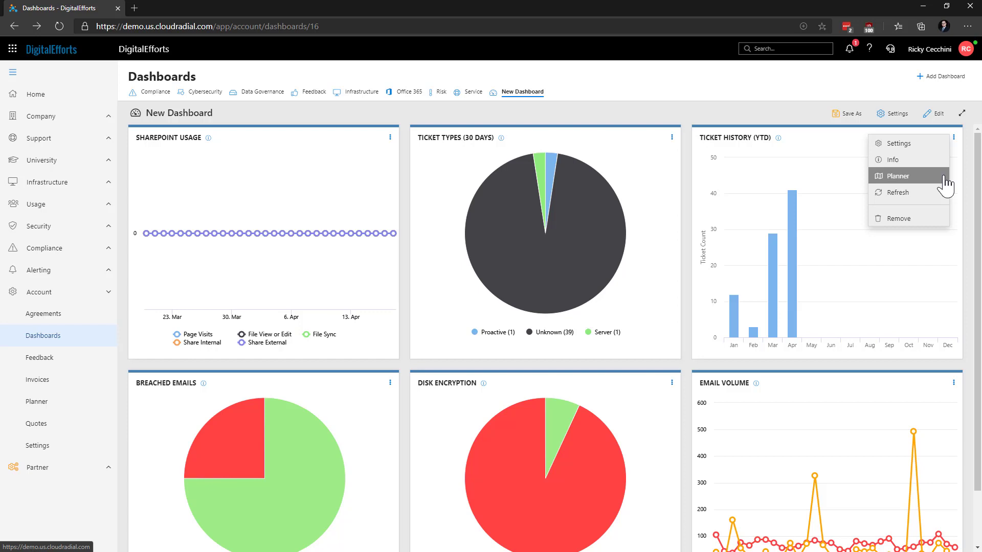
mouse_move(898, 192)
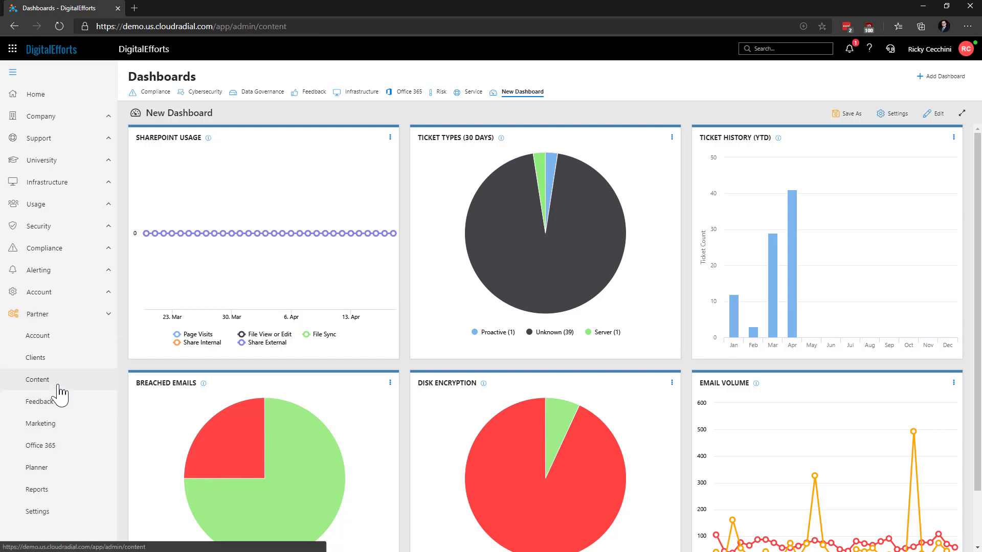
Step: Create a Dashboards content package named 'Test Dashboard Package' for the All group
click(37, 380)
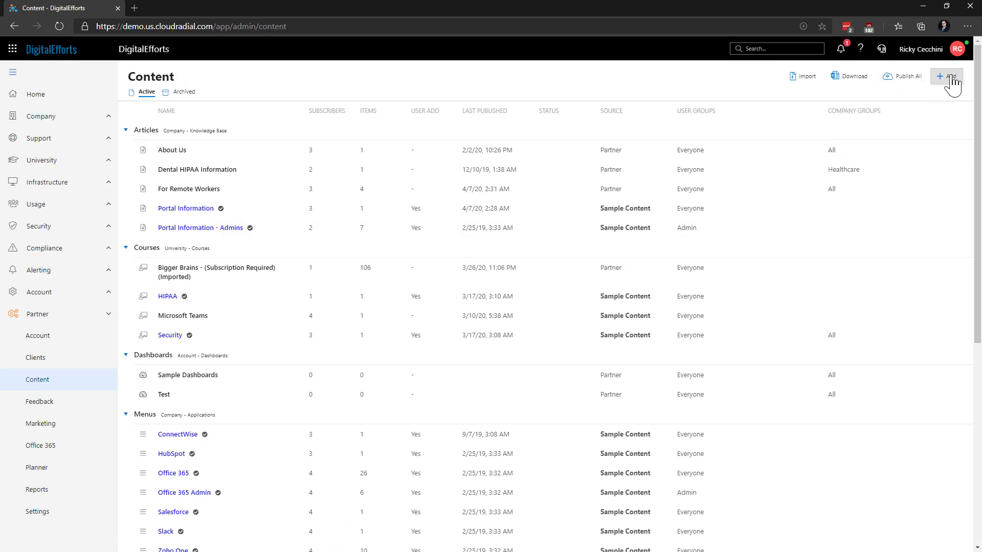
click(946, 76)
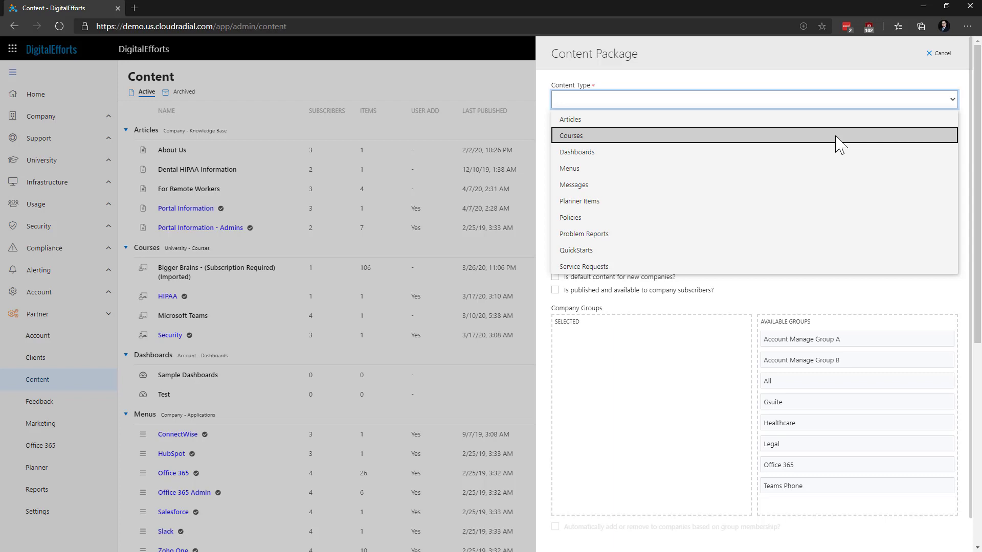
click(575, 152)
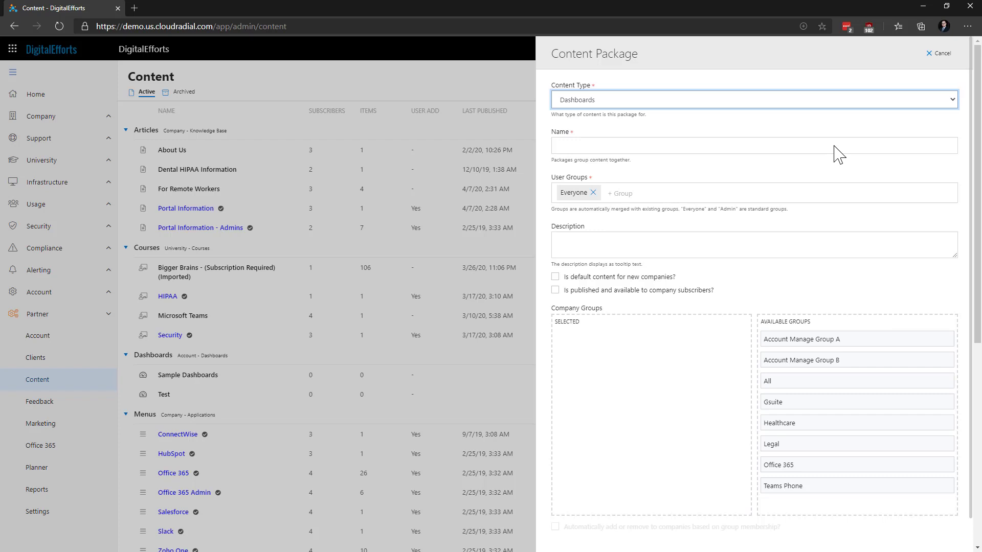
text(Test Dashboard Package)
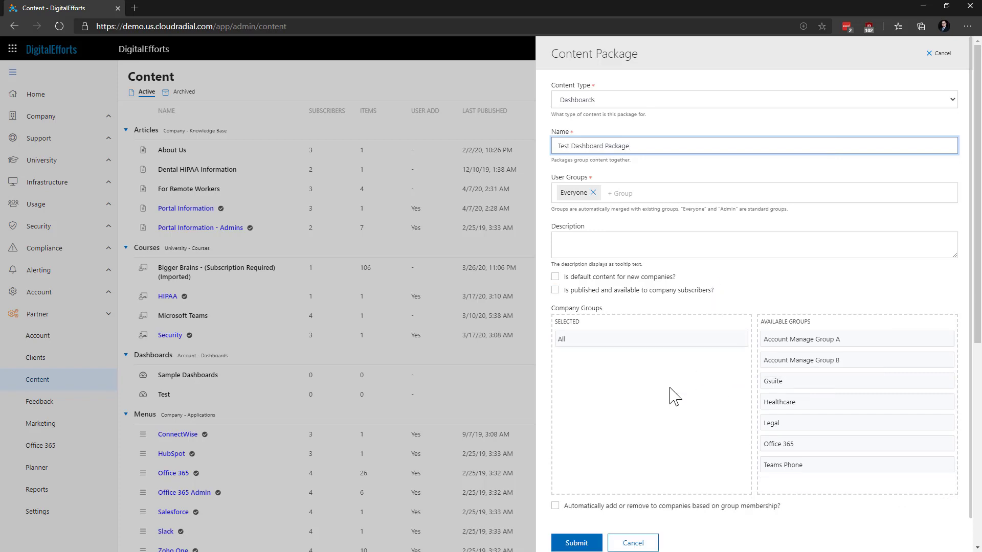
click(574, 543)
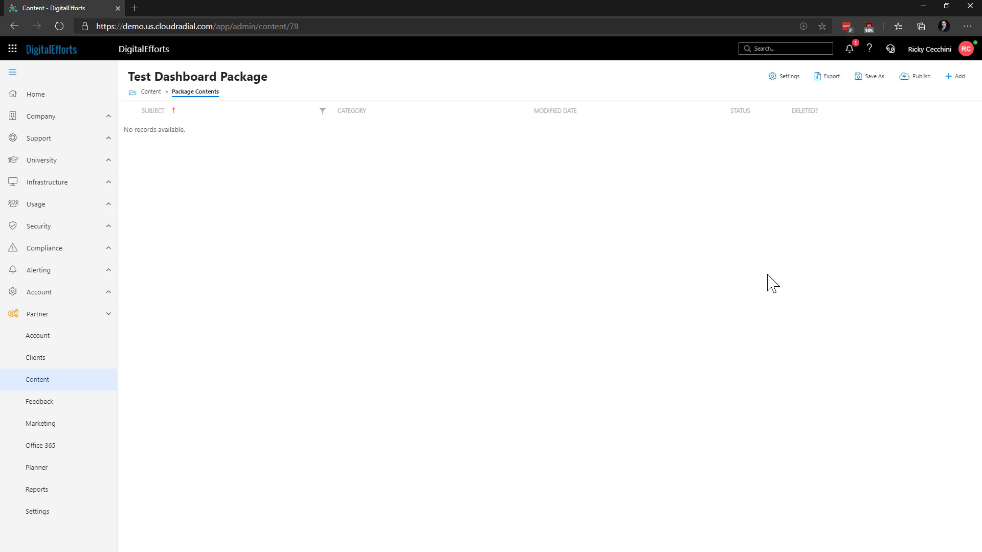
mouse_move(956, 76)
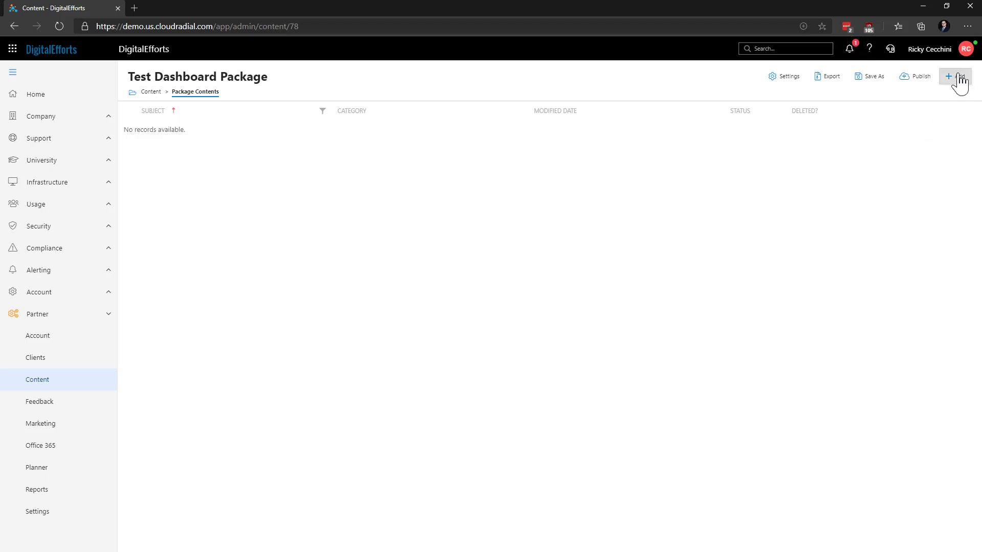
click(948, 77)
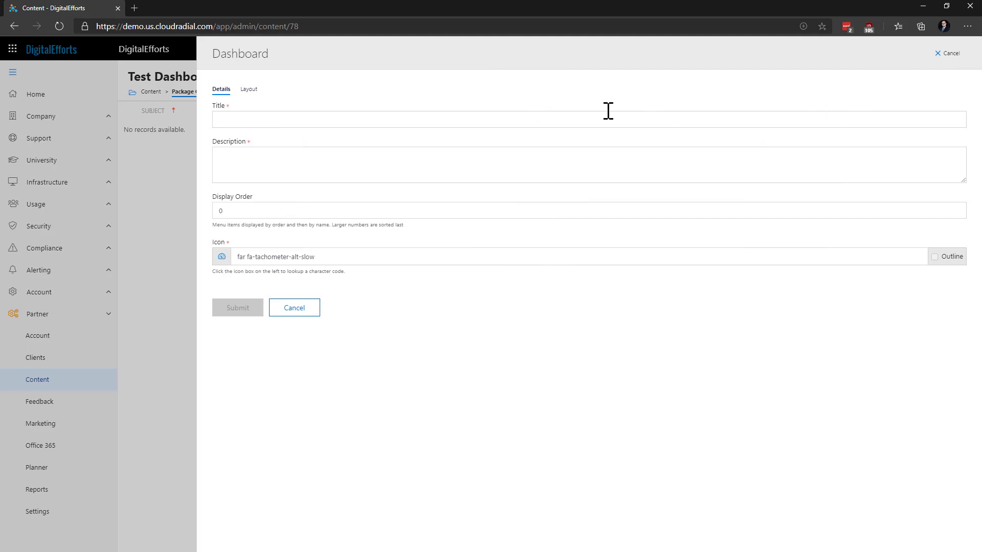
mouse_move(299, 166)
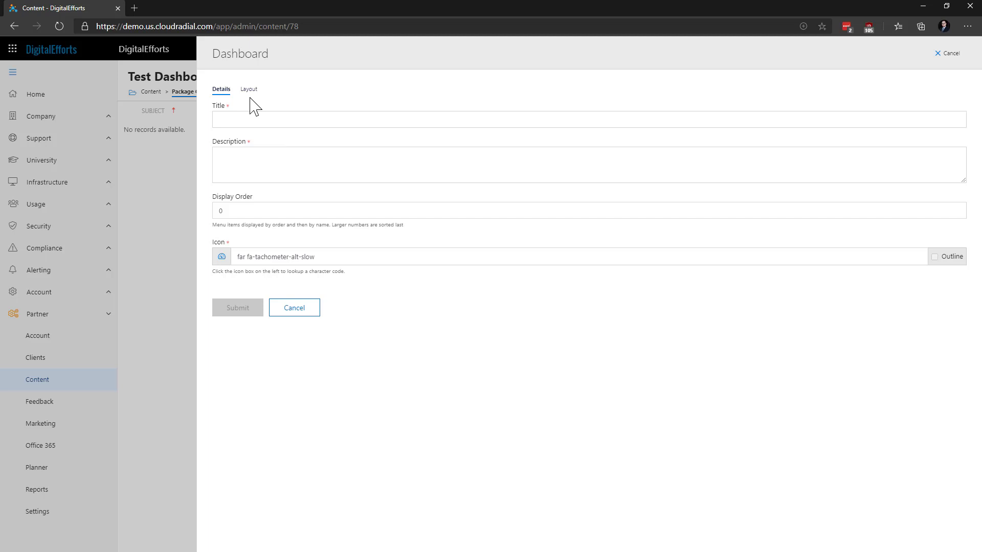
click(248, 89)
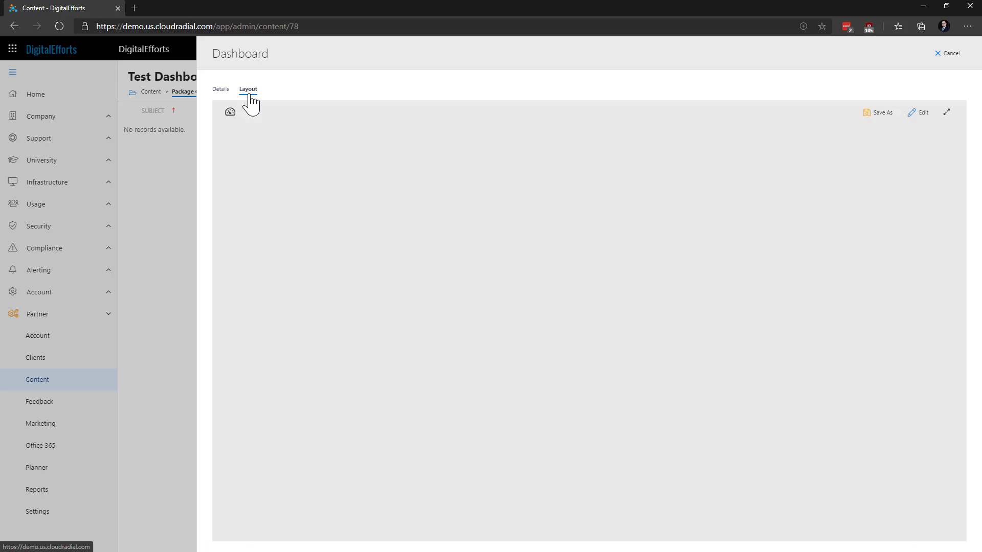
mouse_move(307, 94)
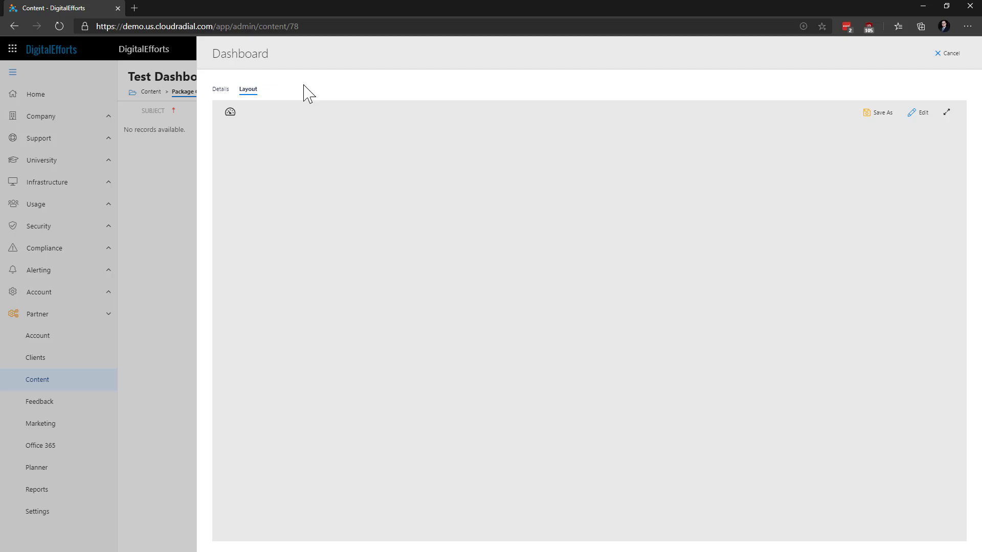
mouse_move(626, 88)
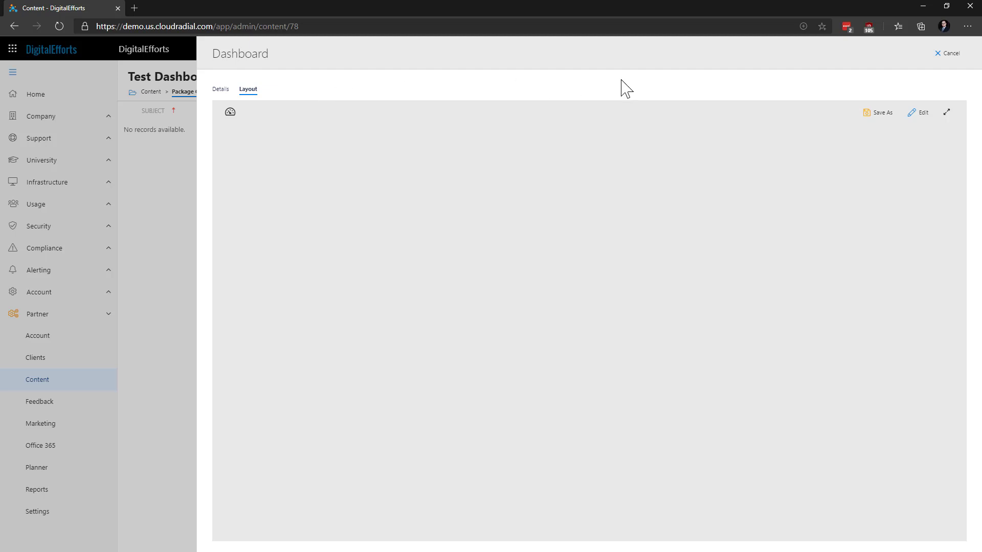
mouse_move(948, 74)
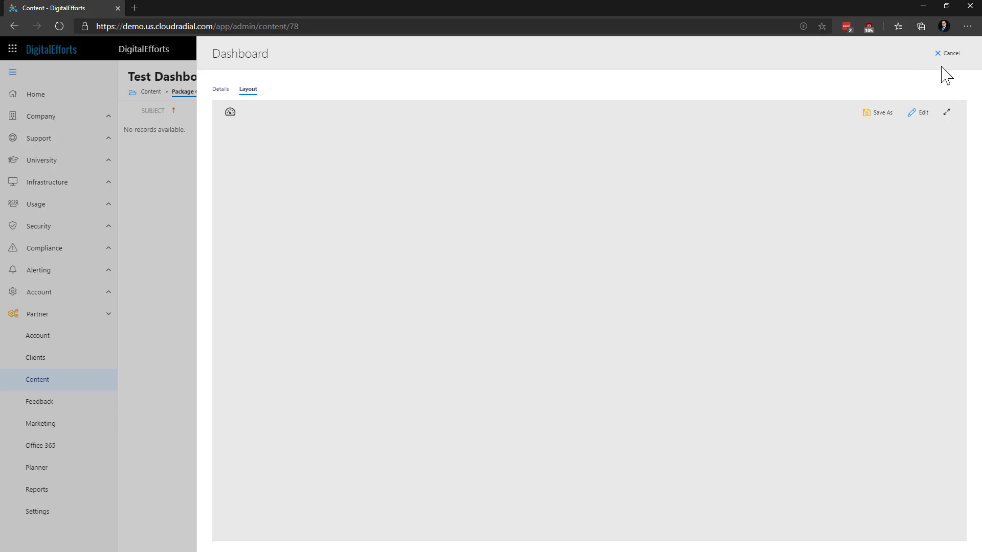
click(947, 53)
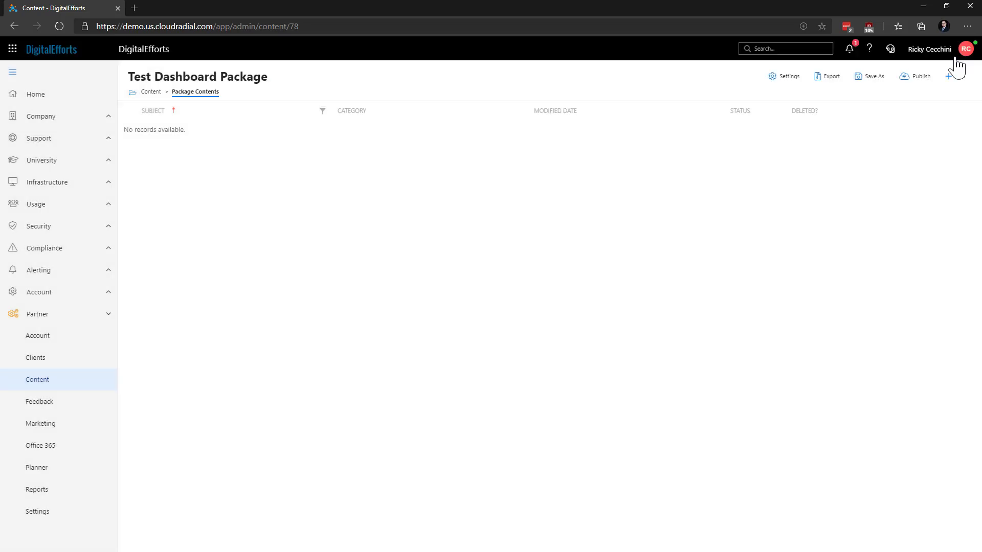